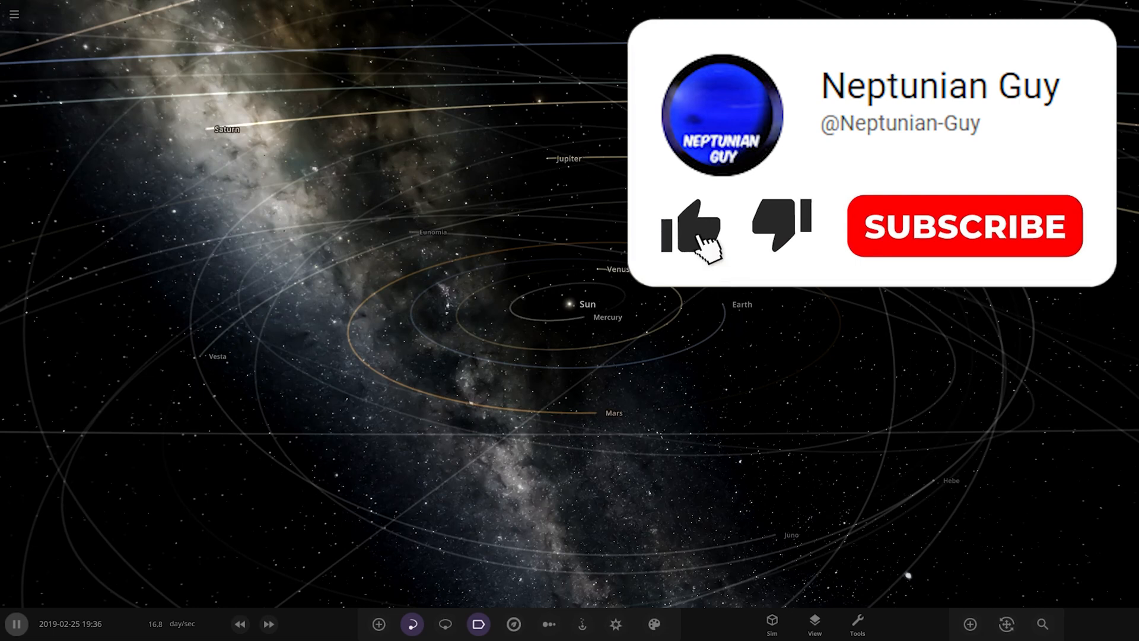
Step: Load the Kuase System simulation so its description panel shows beside the red dwarf
click(688, 229)
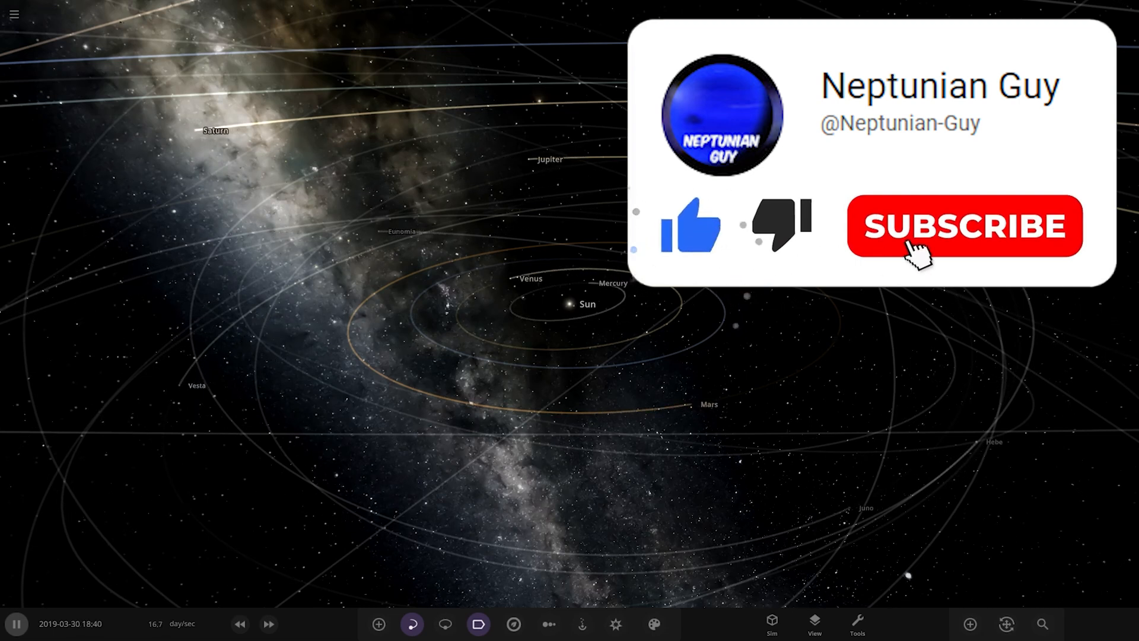
click(963, 225)
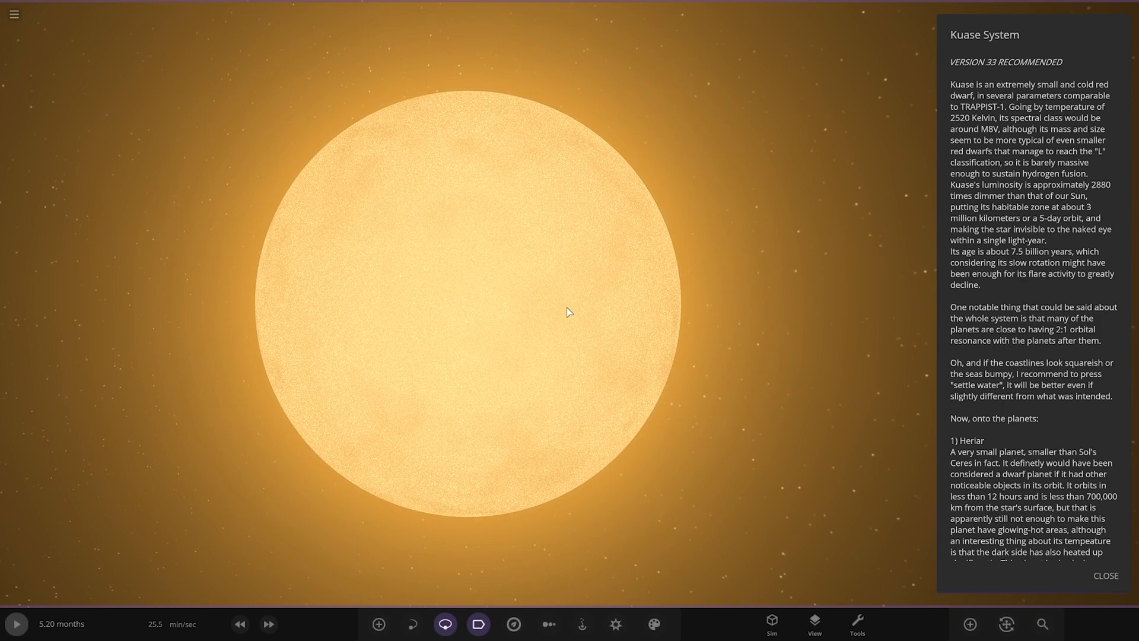
Step: Select the star Kuase to show its properties: 2520 K surface temperature, 78.8 Jupiter masses
click(14, 14)
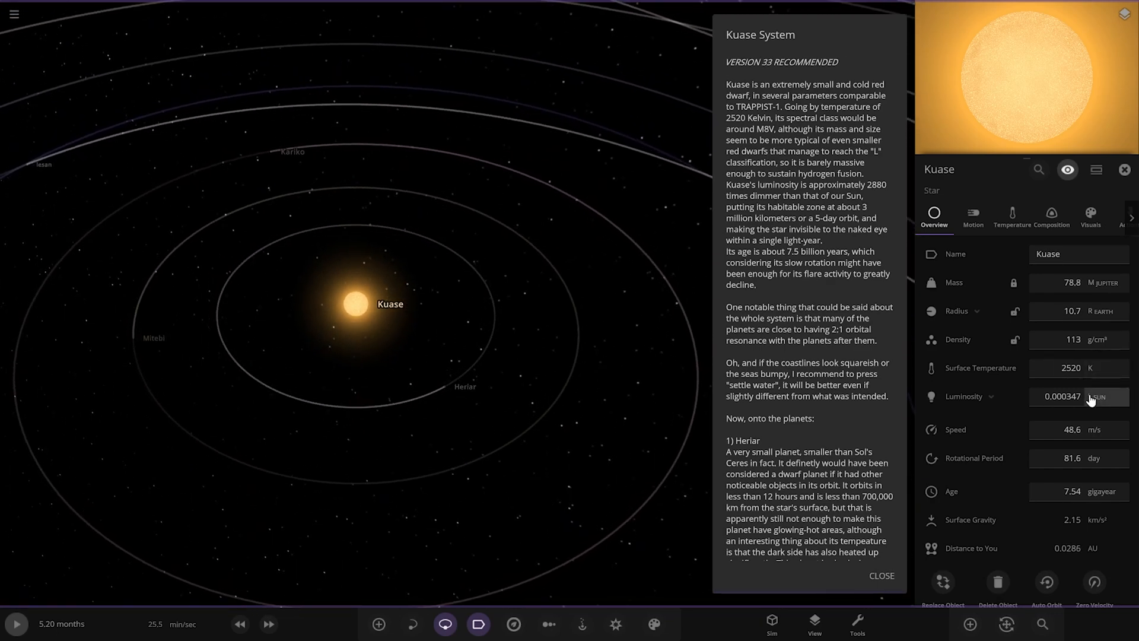
Step: Select Heriar's orbit marker to show the dwarf planet's 215 °C temperature and 11.6-hour orbit
click(513, 623)
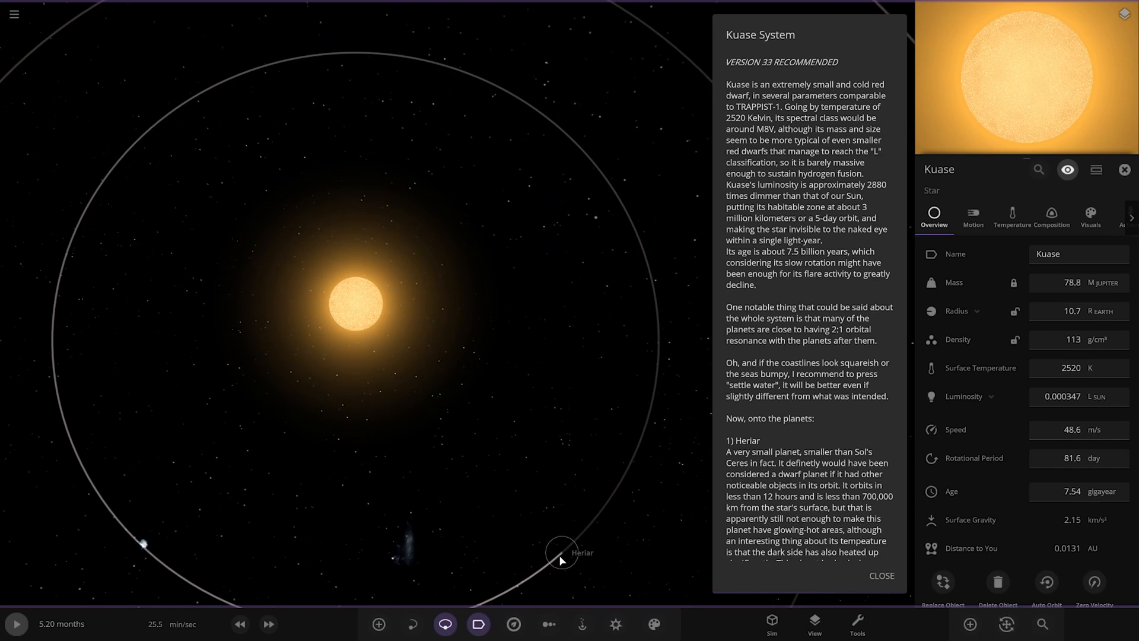
click(561, 552)
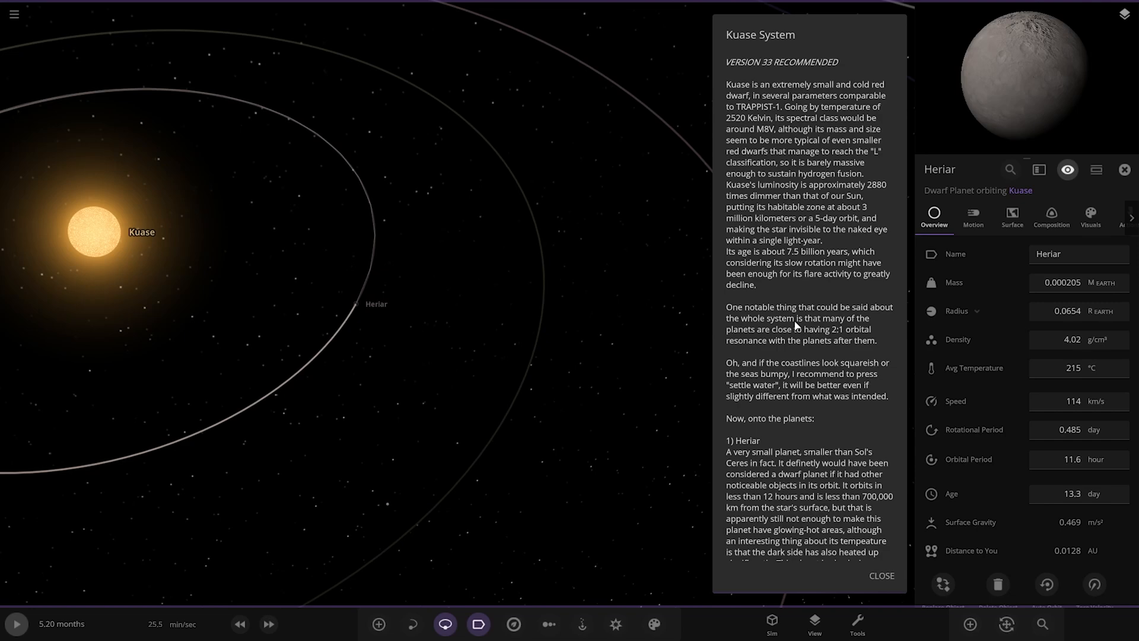
Step: Scroll the description to the Mitebi and Kariko entries while viewing the brown inner planet
scroll(down, 3)
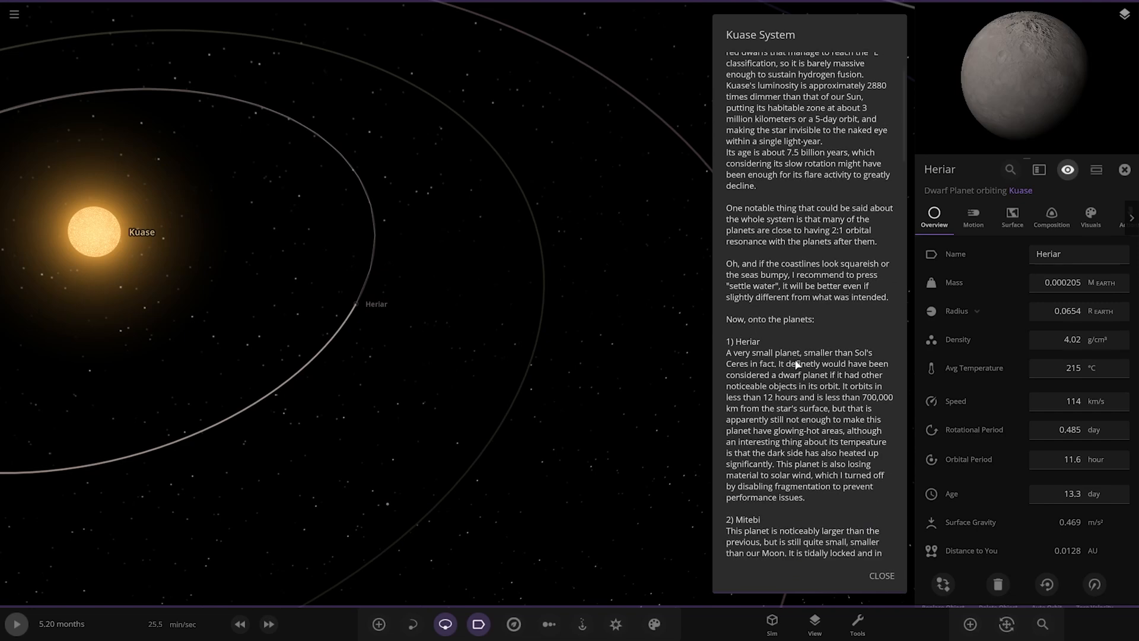
scroll(down, 3)
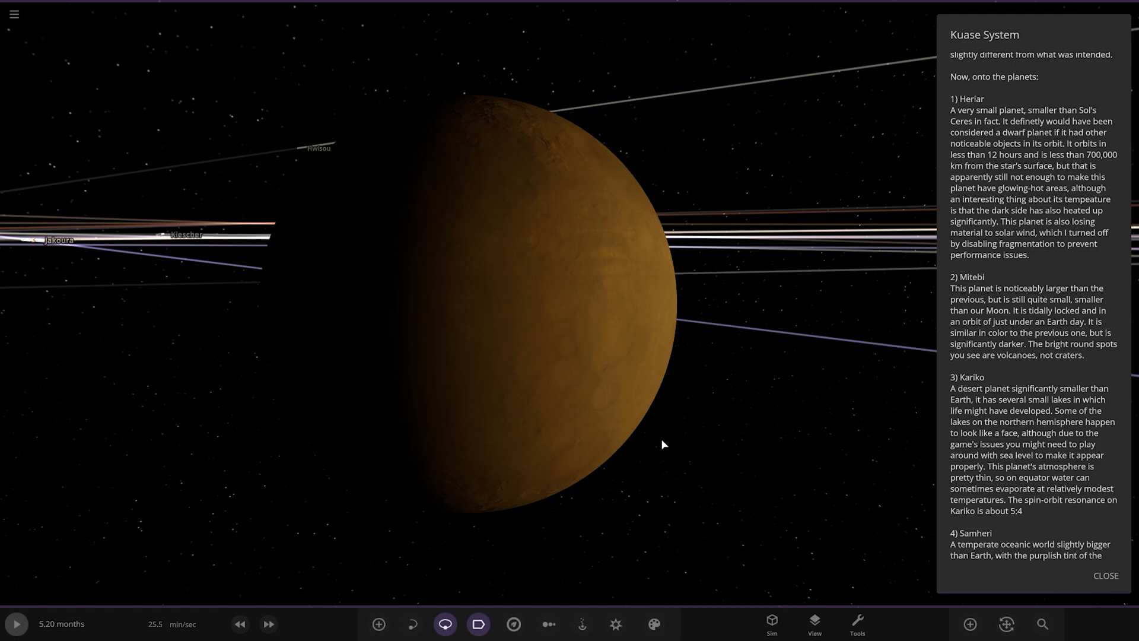
mouse_move(982, 397)
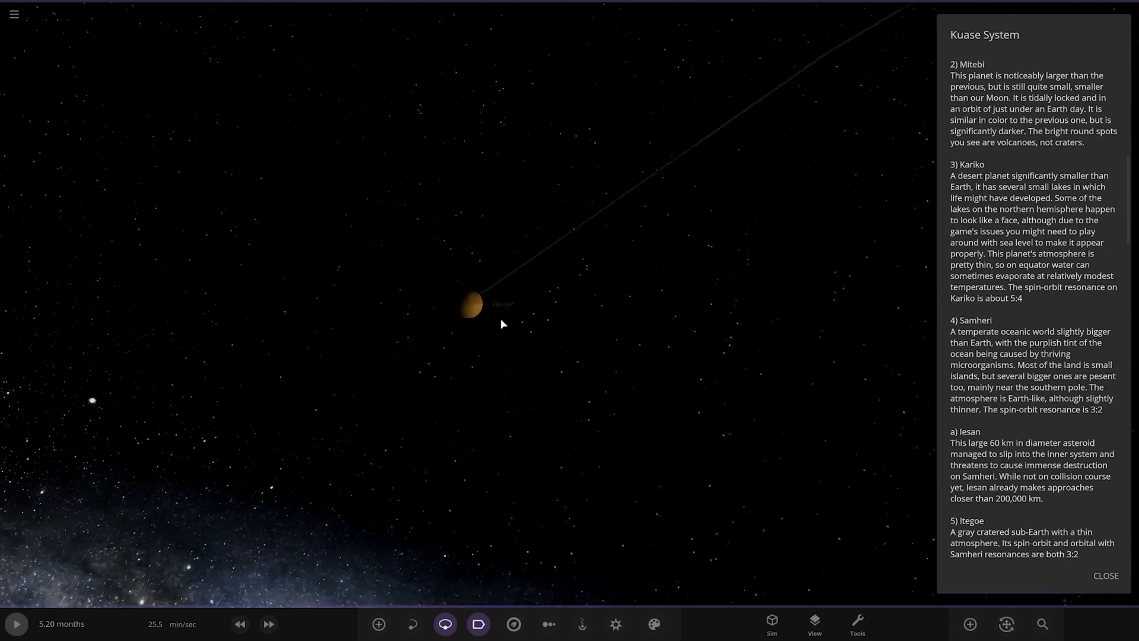
Step: Zoom in until the desert planet's small dark lakes fill the view
scroll(down, 3)
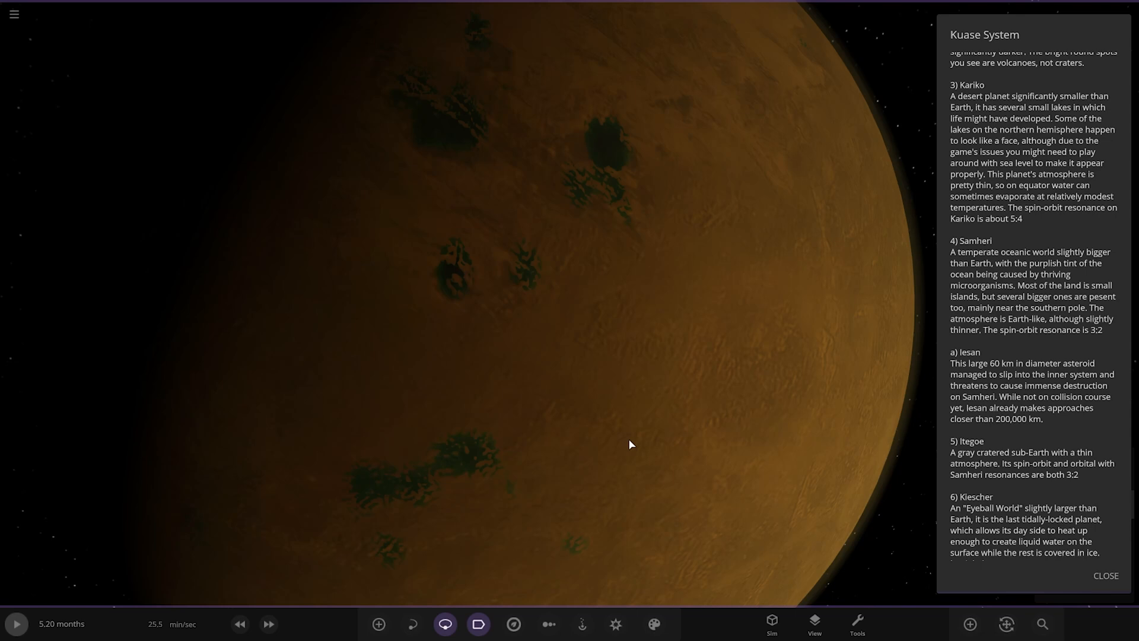
Step: Frame the yellow-green mottled planet against the Milky Way, description at Kiescher and Jakoura
scroll(down, 3)
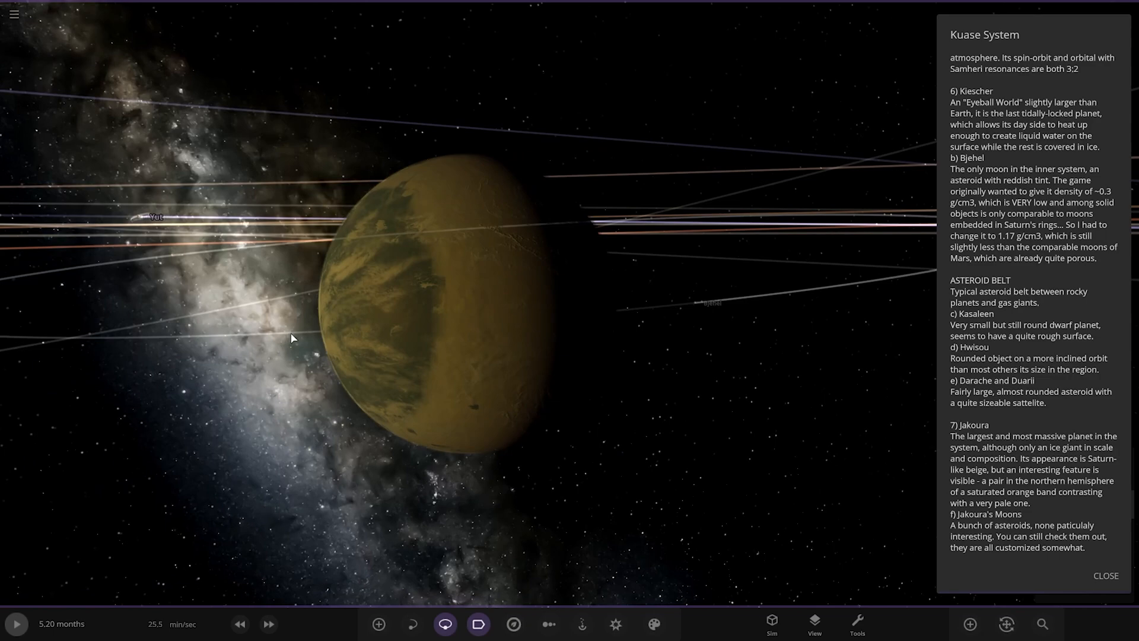
Step: Rotate the view around the current planet toward the whole system's orbits
drag(290, 338, 512, 341)
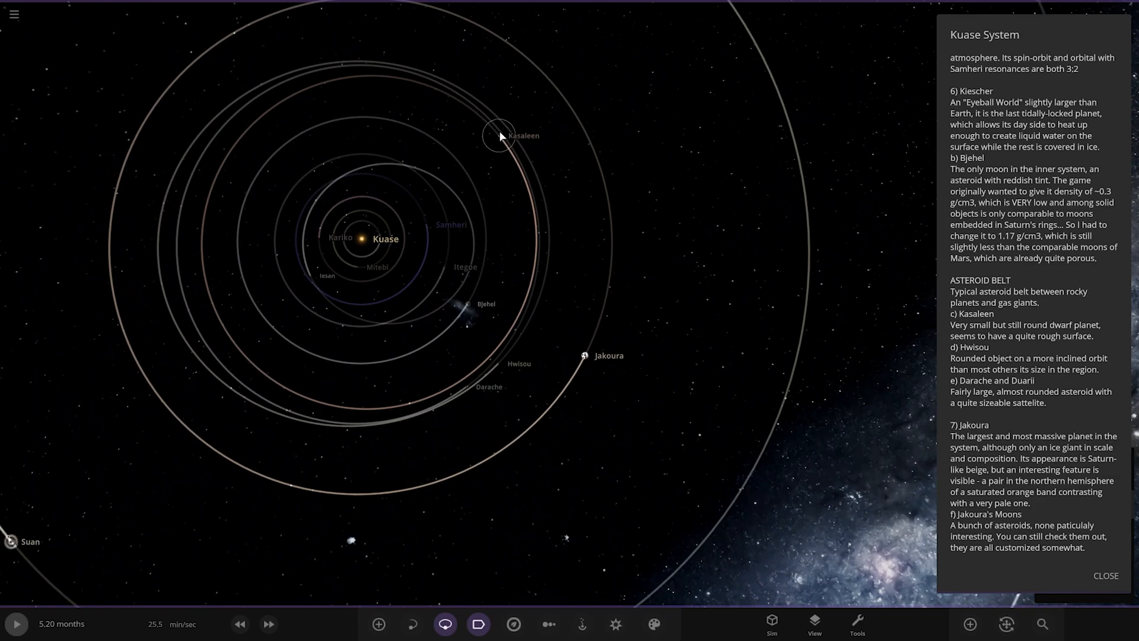
mouse_move(540, 305)
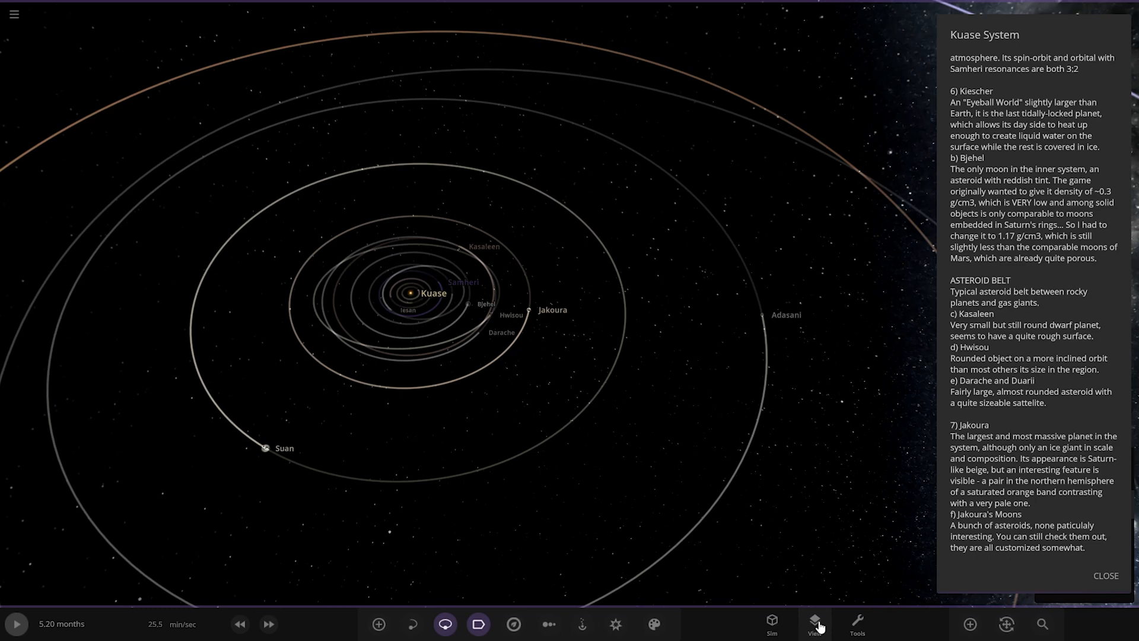
mouse_move(323, 287)
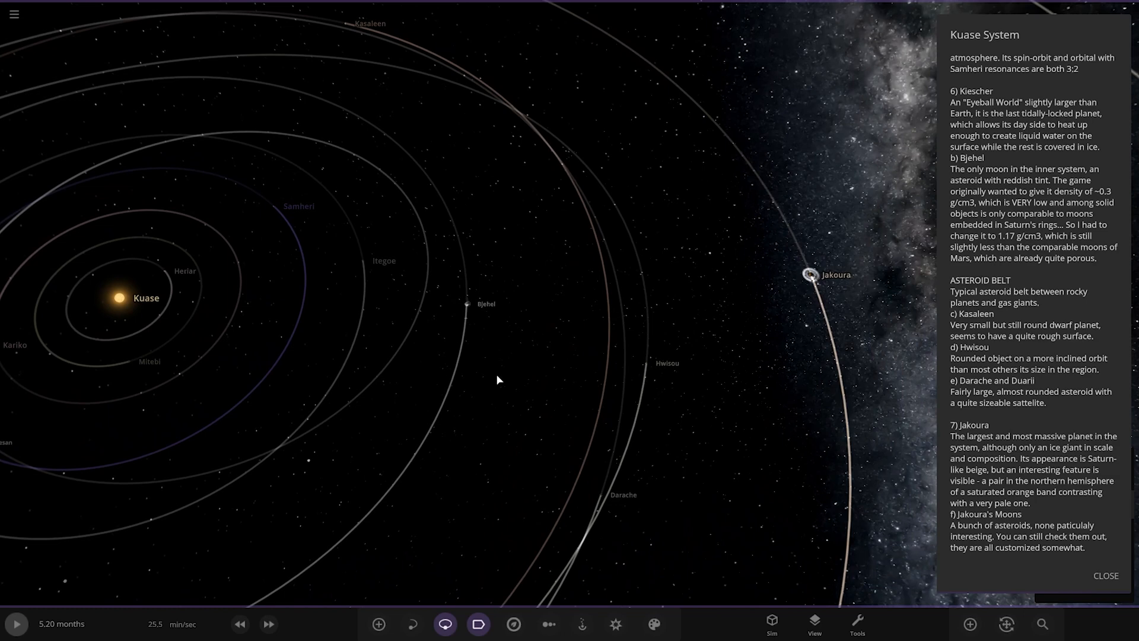
mouse_move(901, 282)
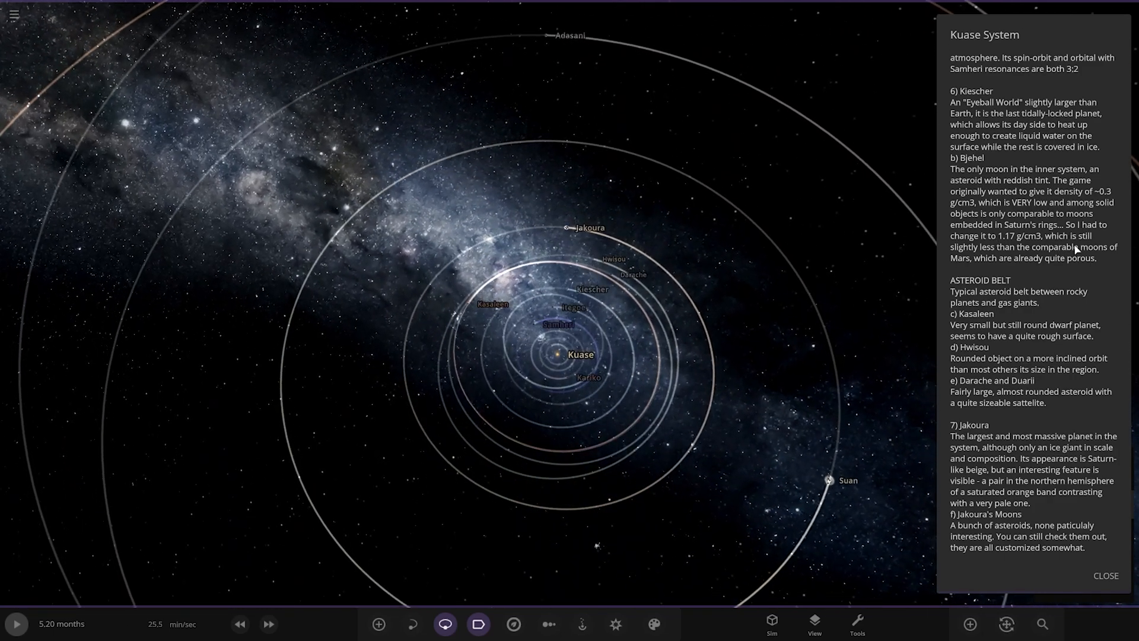
mouse_move(988, 348)
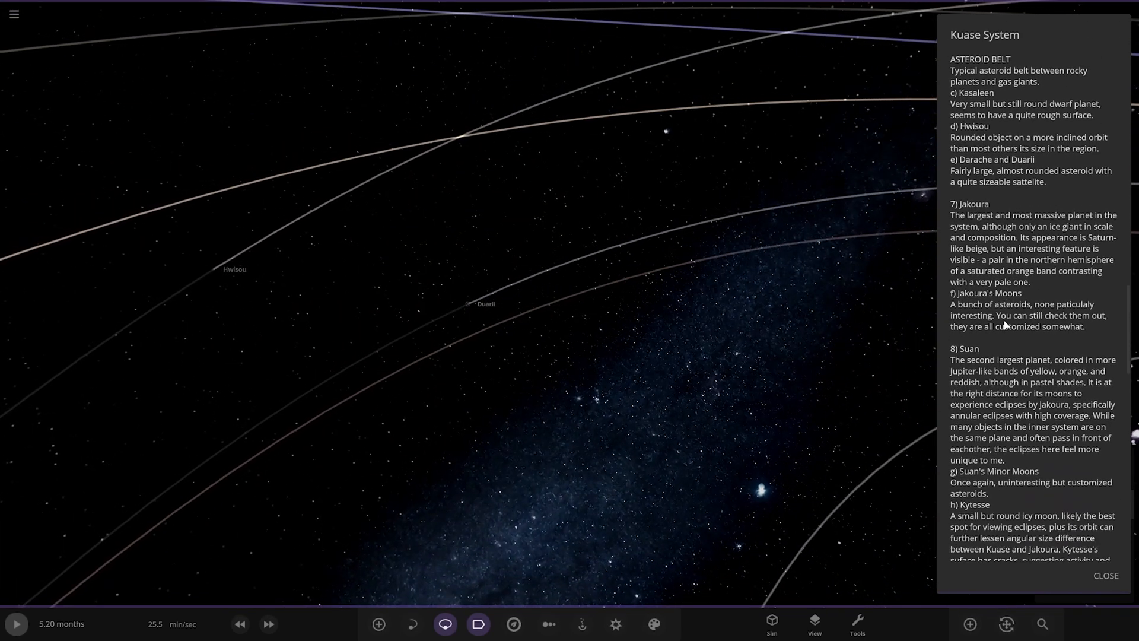
Step: Zoom toward Jakoura and select its moon Capna Emes to show its details
scroll(down, 3)
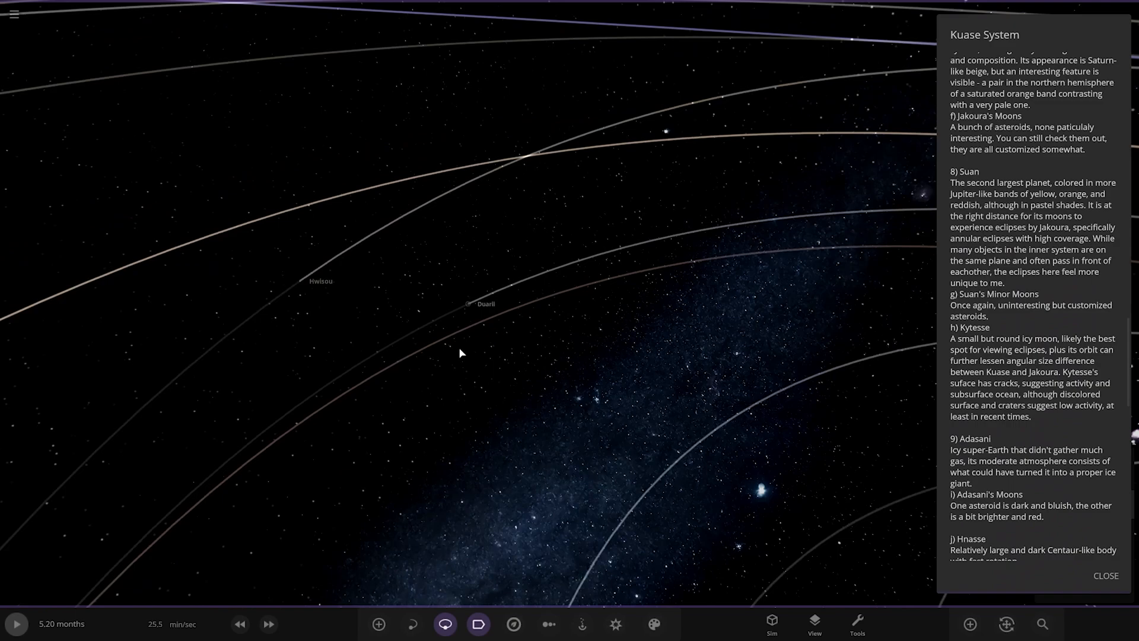
scroll(down, 3)
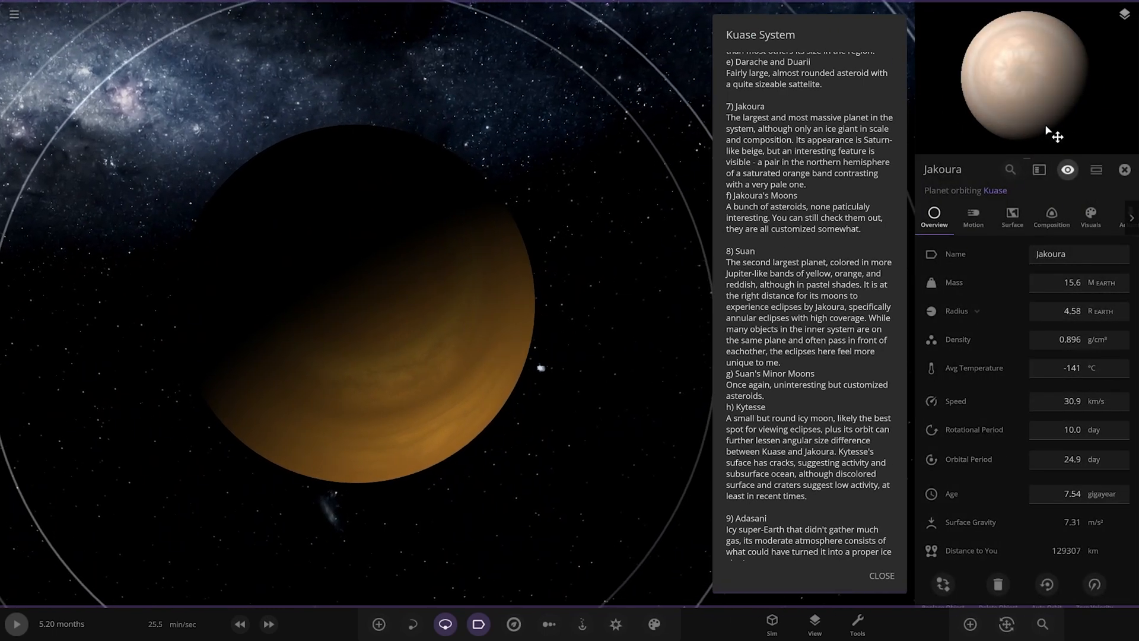
click(1123, 170)
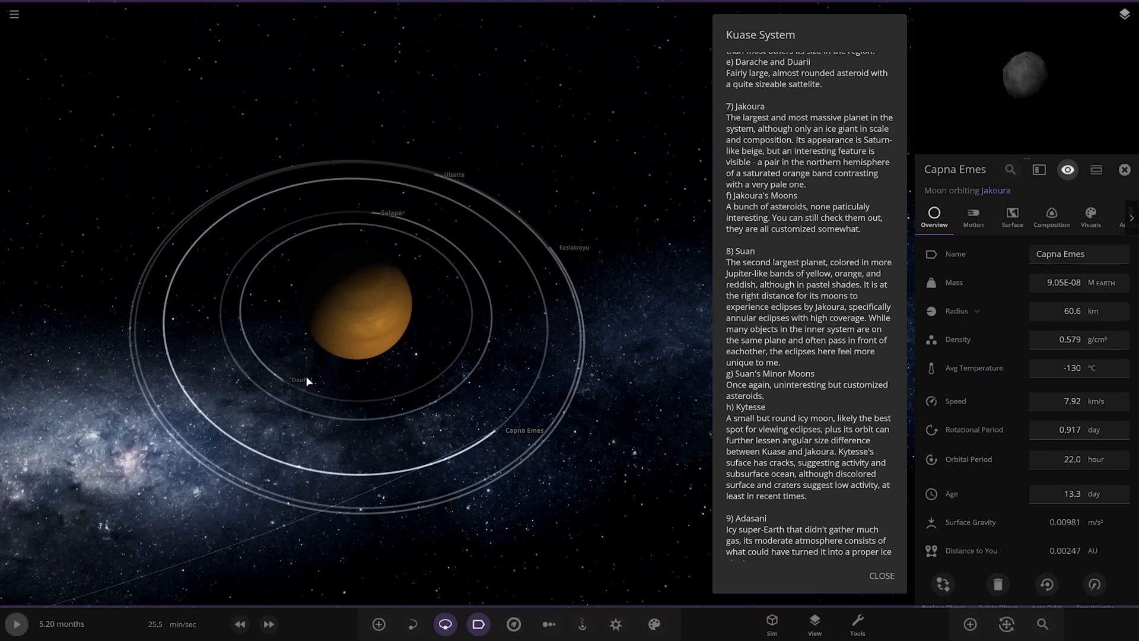
Step: Select the moon Selapar, then dismiss the moon properties panel
click(431, 172)
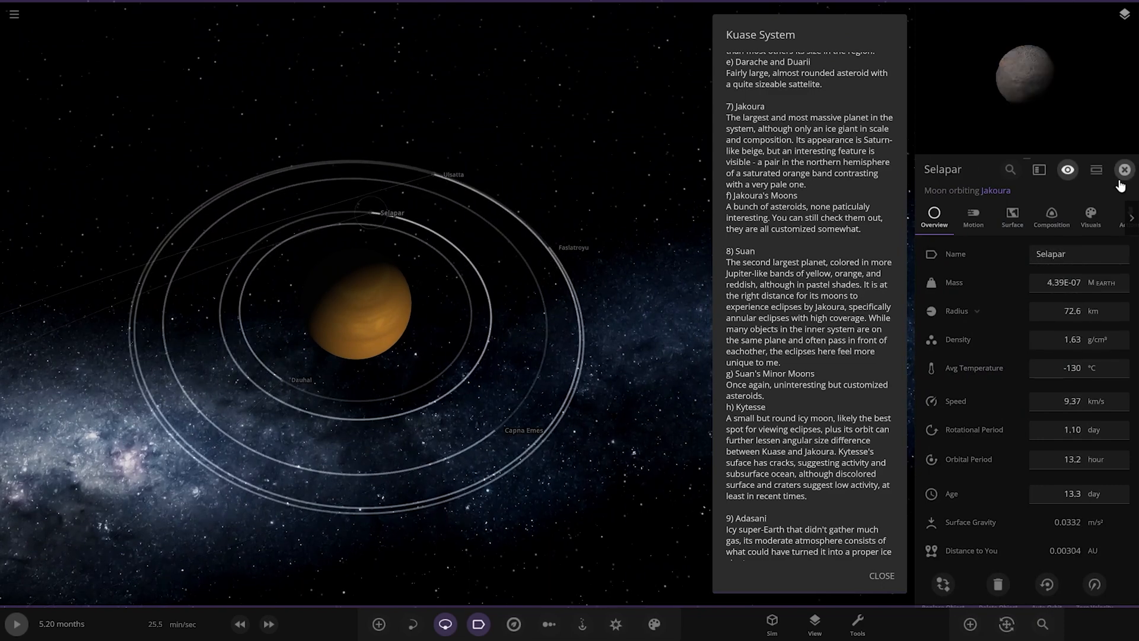
click(1123, 170)
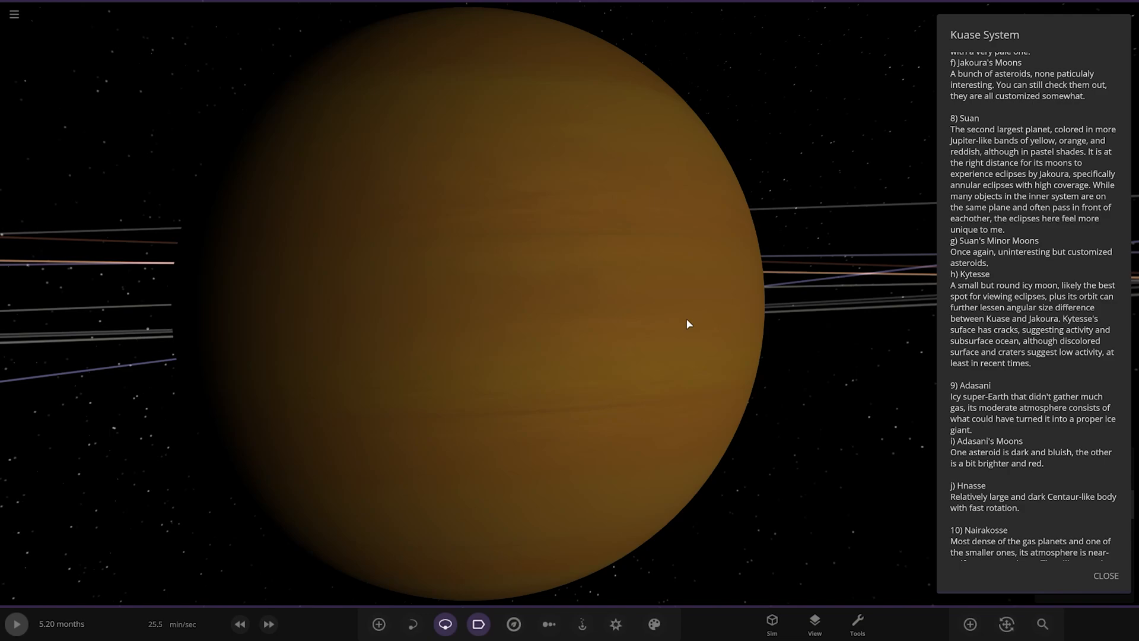
Step: Zoom the camera on the orange gas giant's banded surface
scroll(down, 3)
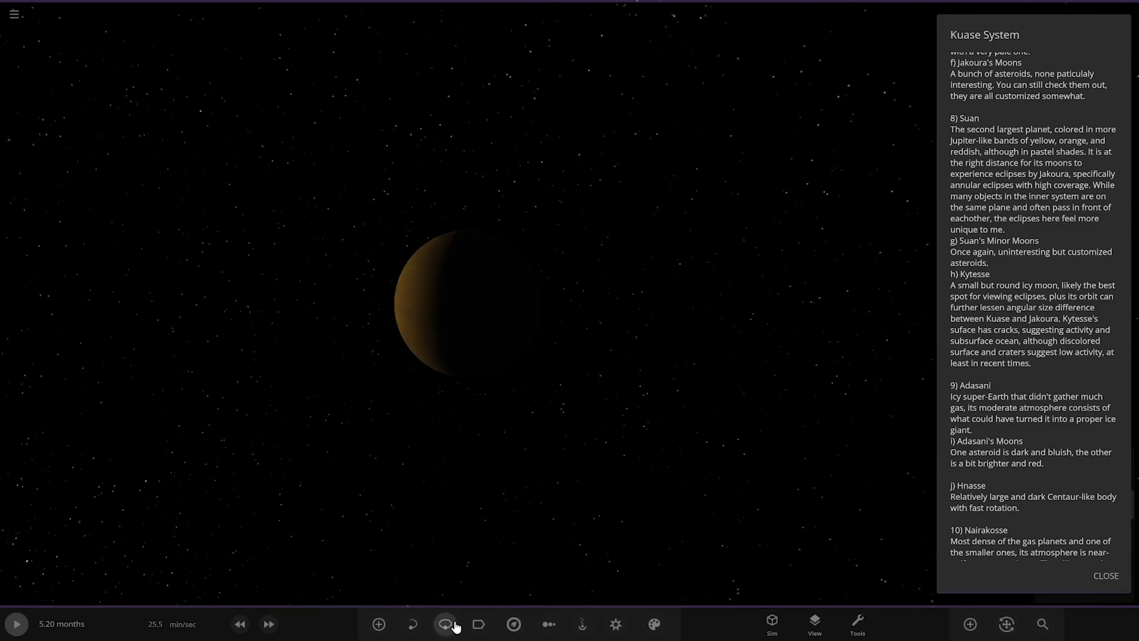
Step: Select the moon Sankahe around Adasani and scroll the system notes to the Adasani section
click(445, 623)
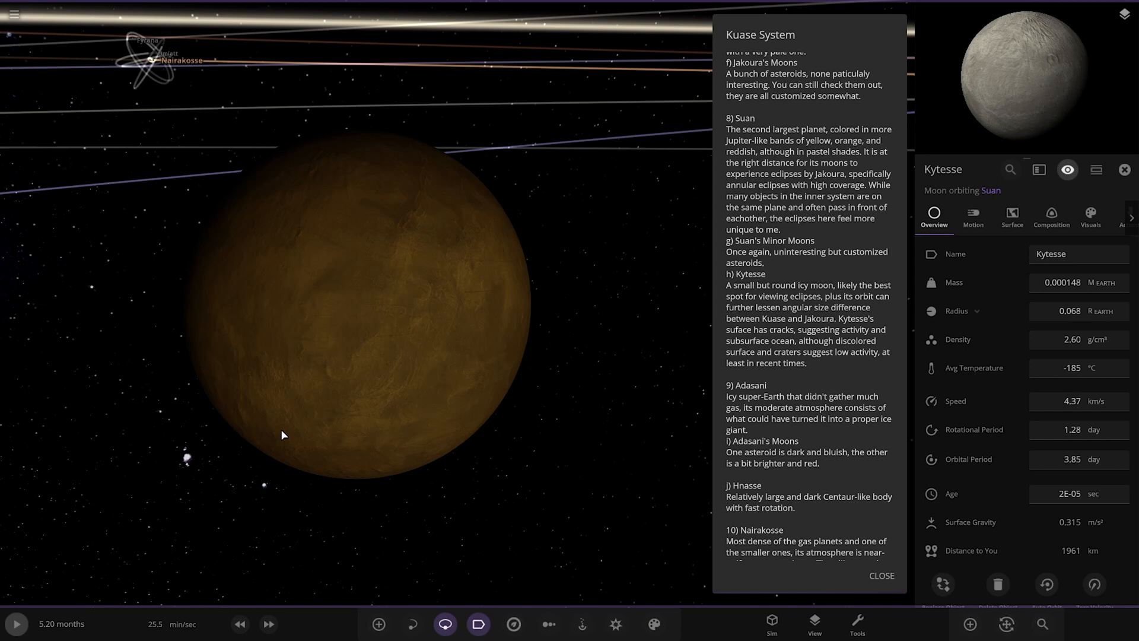
scroll(down, 3)
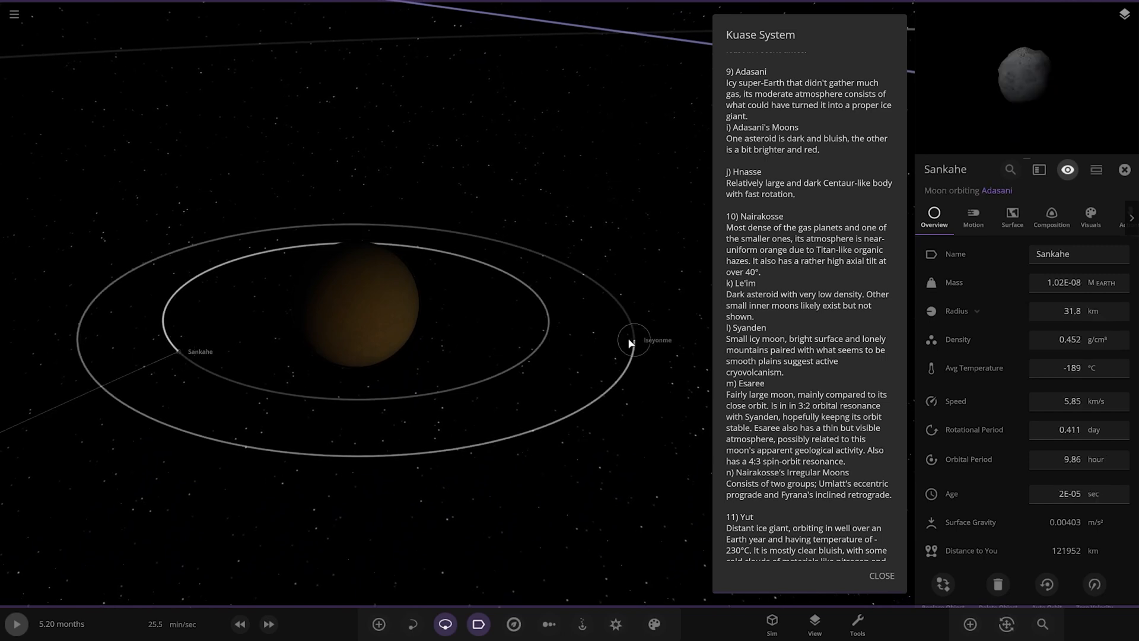
Step: Select the moon Iseyonme, then focus on Nairakosse showing 7.22 Earth masses and −210 °C
click(634, 340)
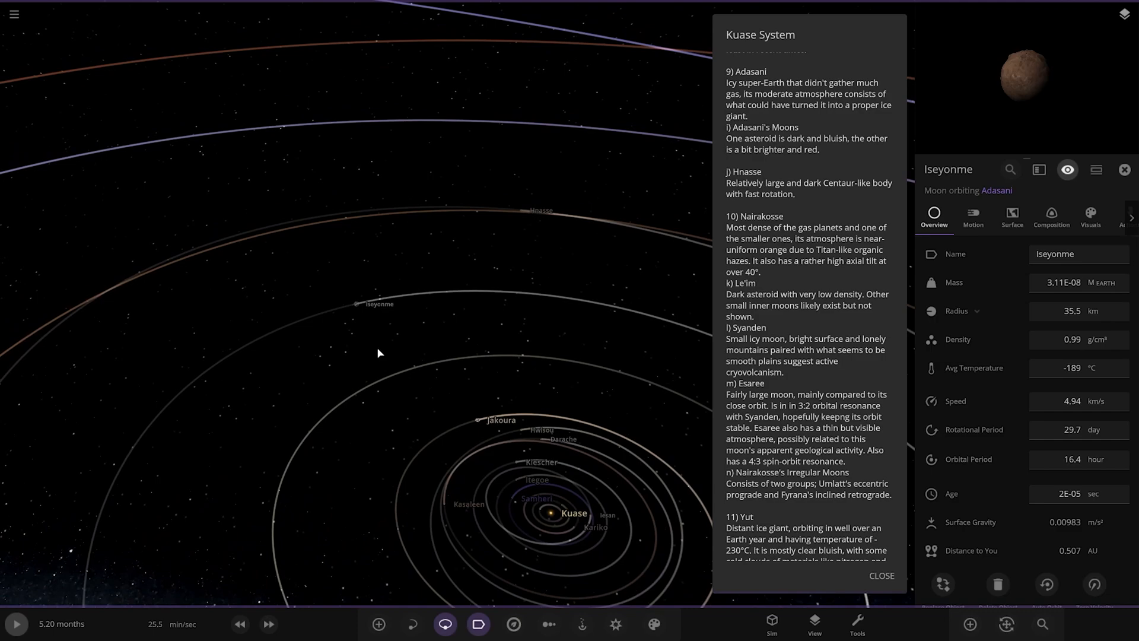
scroll(down, 3)
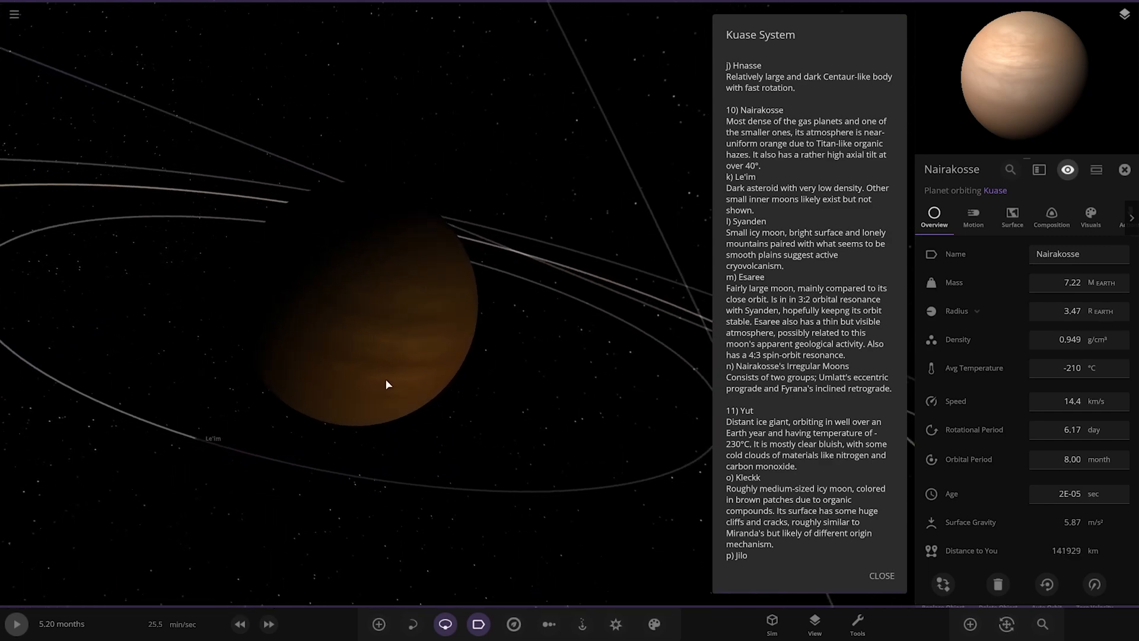
Step: Dismiss Nairakosse's details and zoom out to the ice giant Yut's orbit
click(240, 451)
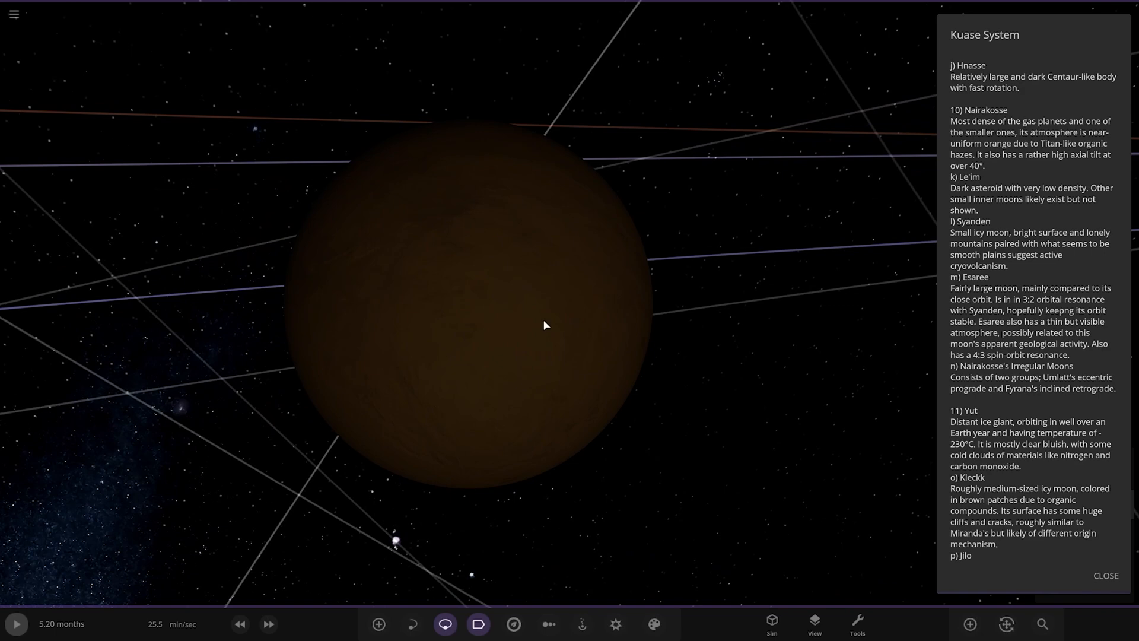
scroll(down, 3)
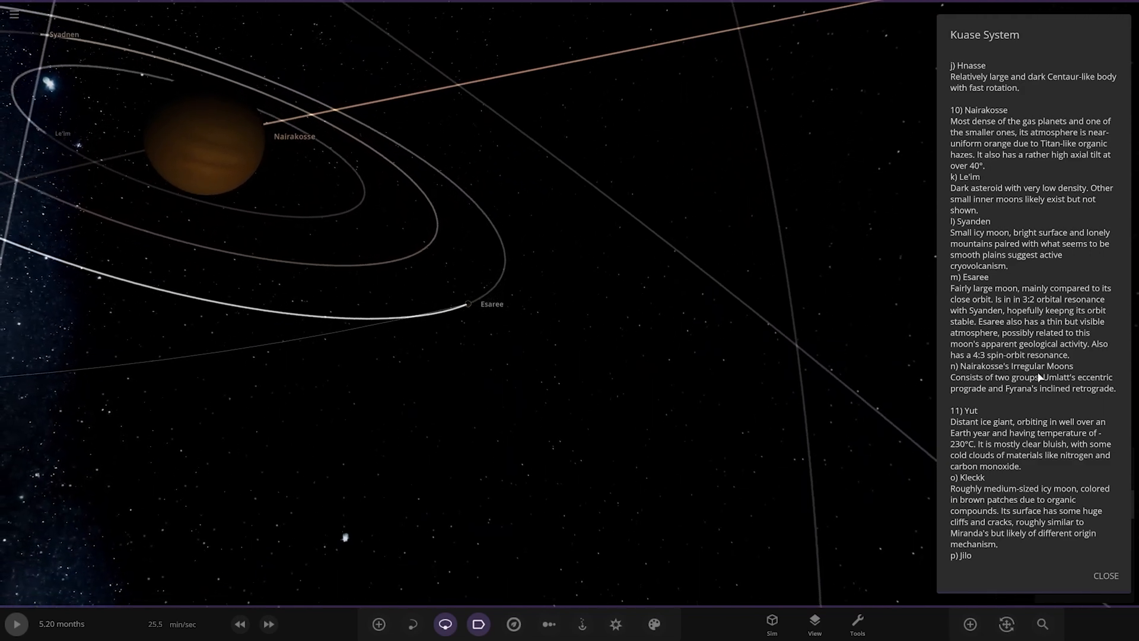
scroll(down, 3)
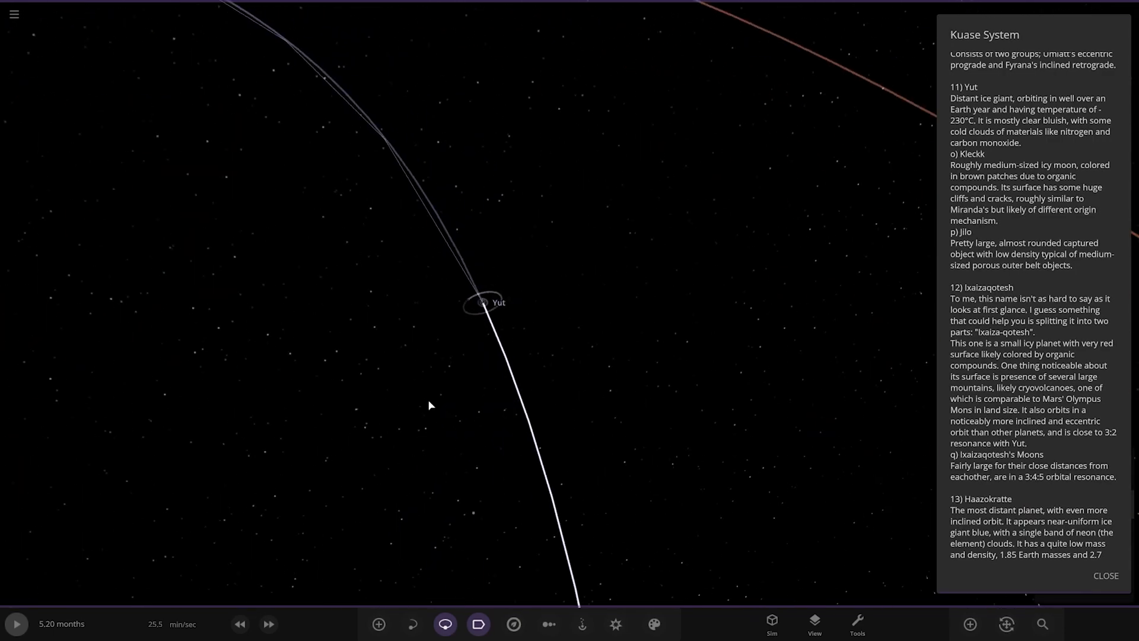
Step: Select Yut and orbit the view to reveal its moon Kleckk with −228 °C and a 4.29-day orbit
click(482, 303)
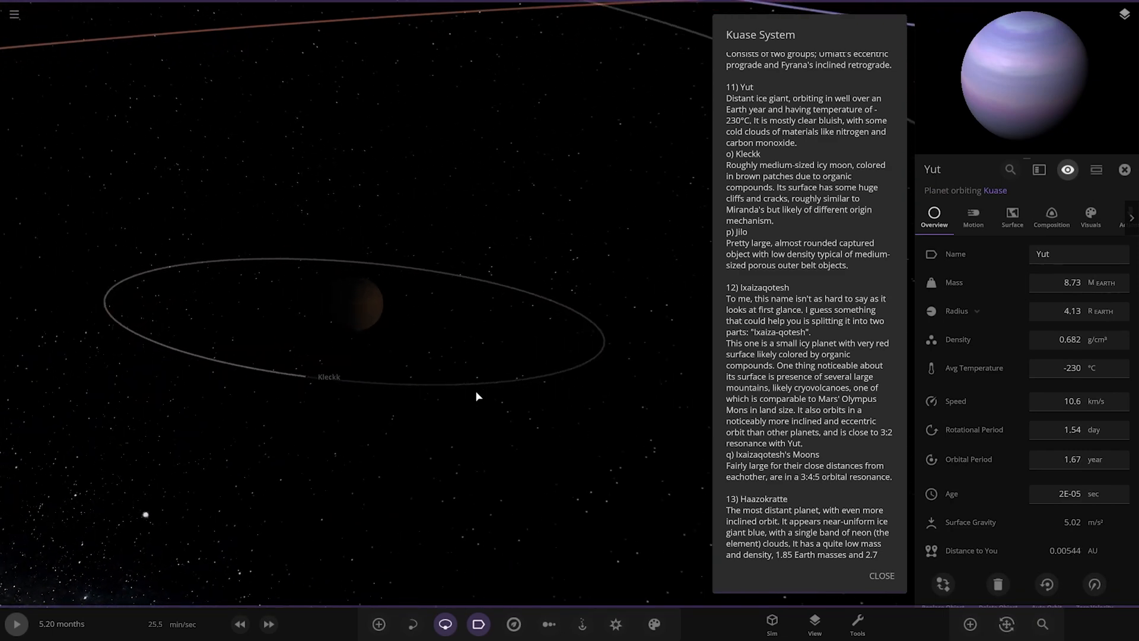
drag(476, 396, 463, 379)
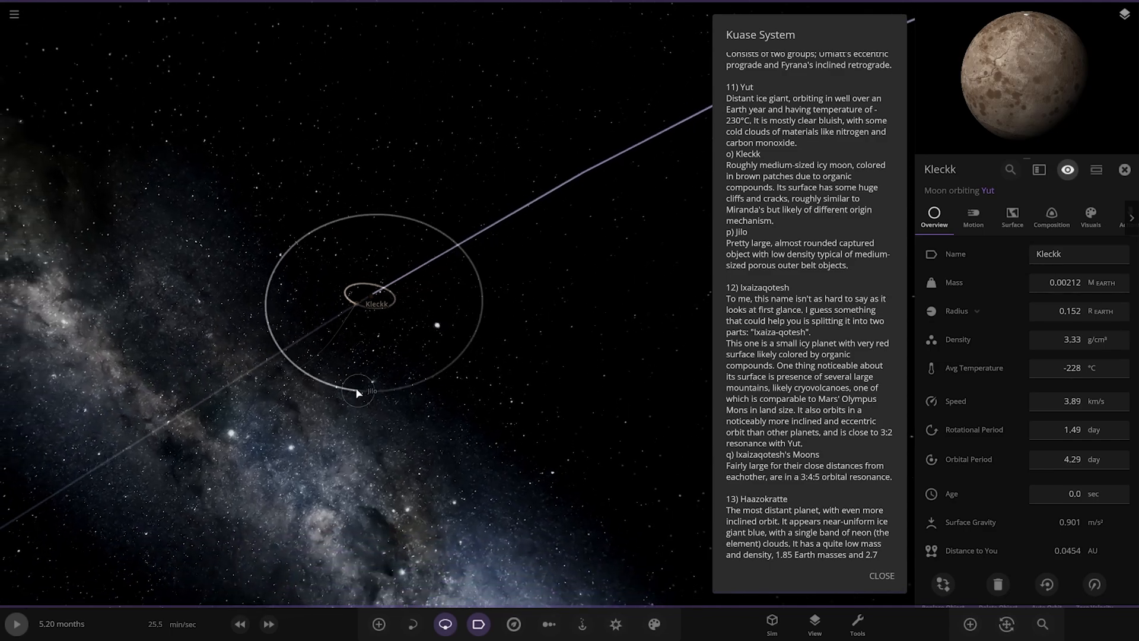
Step: Select the moon Jilo, then show Ixaizaqotesh's details: −236 °C and a 2.84-year orbit
click(356, 390)
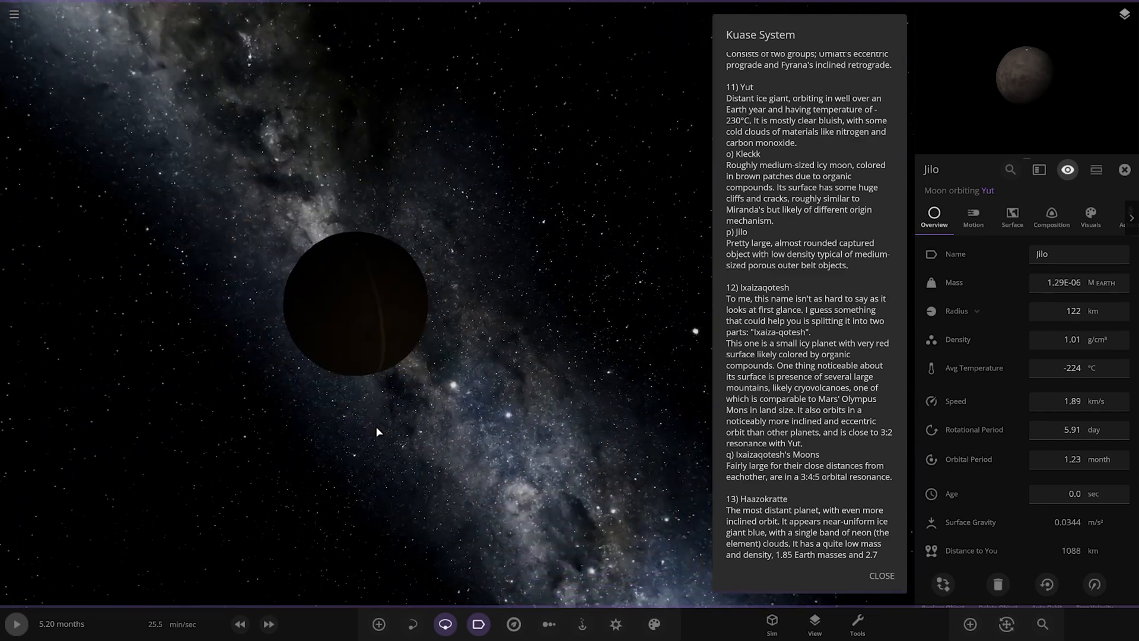
scroll(down, 3)
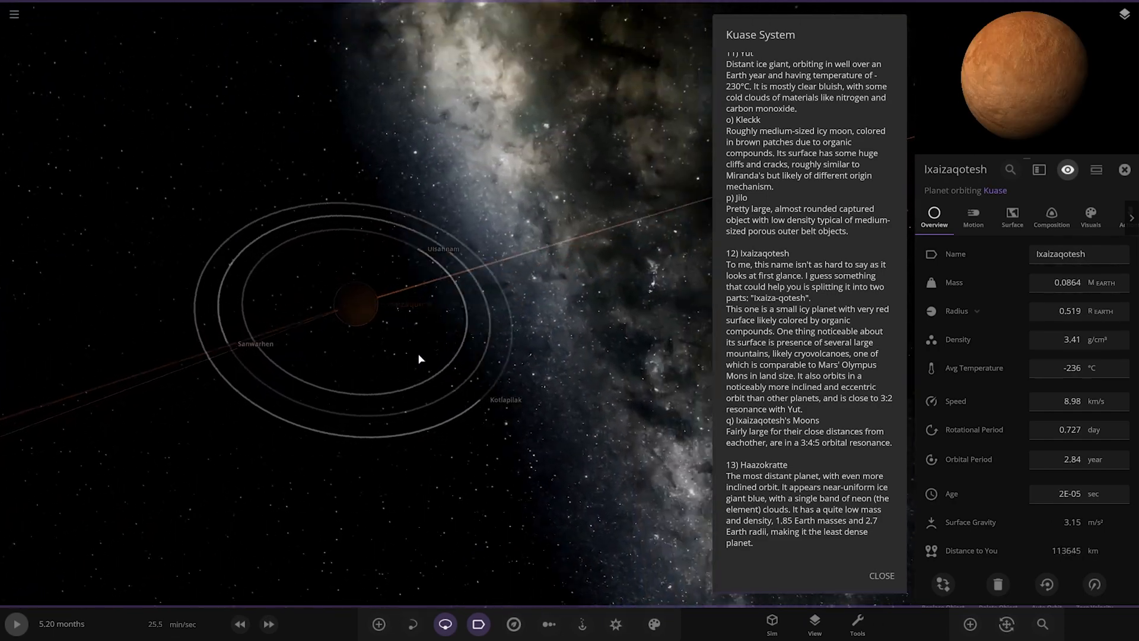
Step: Zoom on Ixaizaqotesh's moon Ulsahnam, then select Haazokratte with 1.85 Earth masses and an 8.34-year orbit
scroll(down, 3)
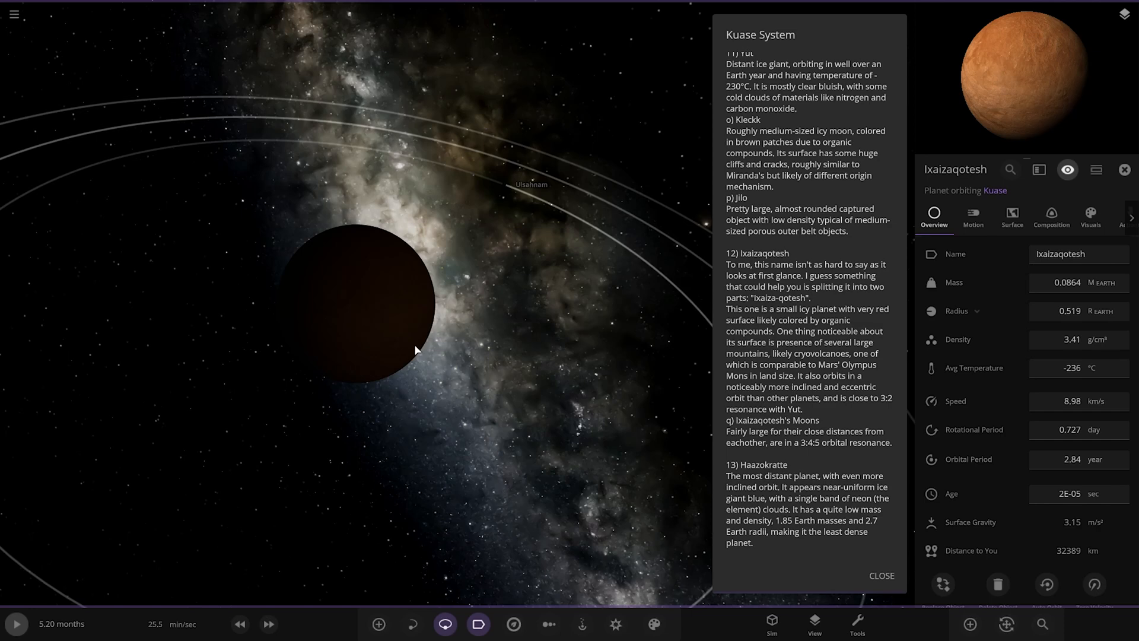
mouse_move(420, 342)
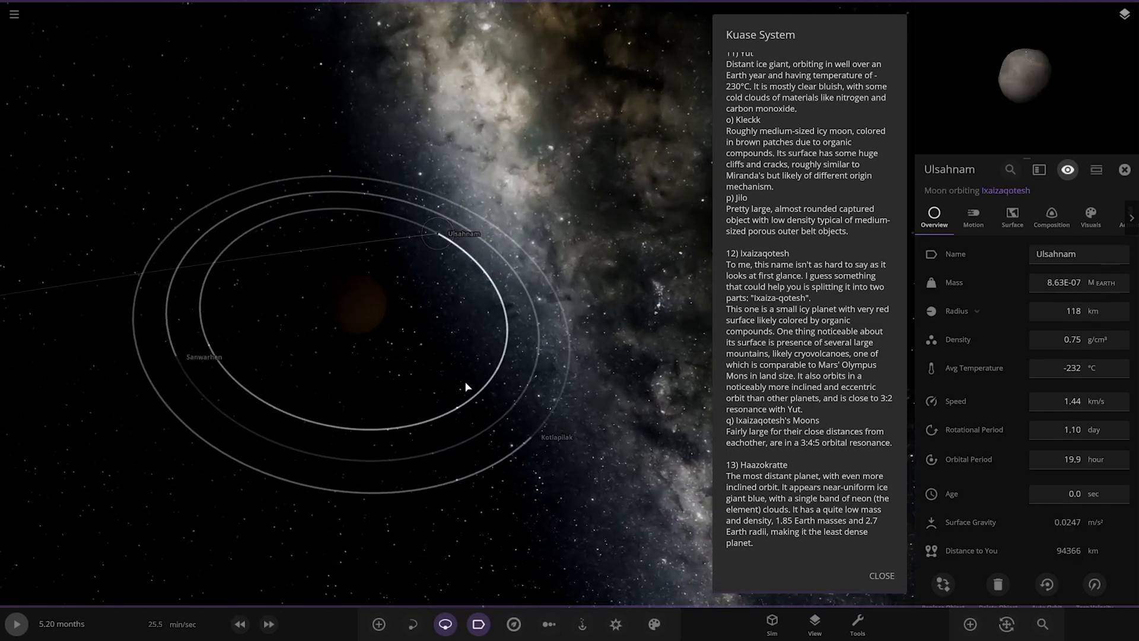
click(203, 357)
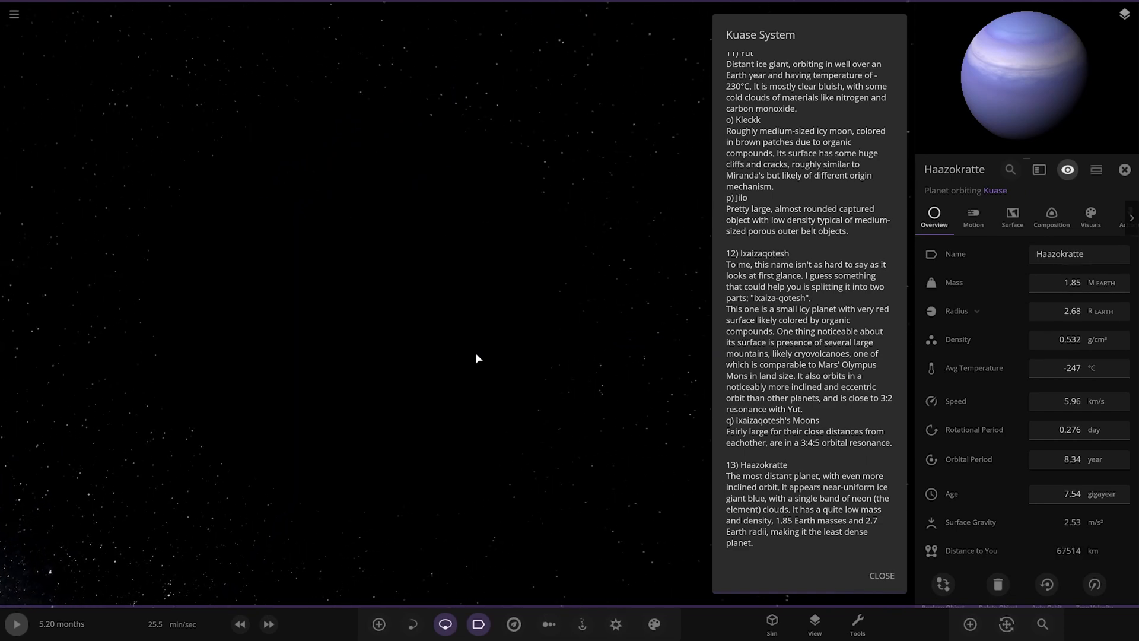
mouse_move(444, 326)
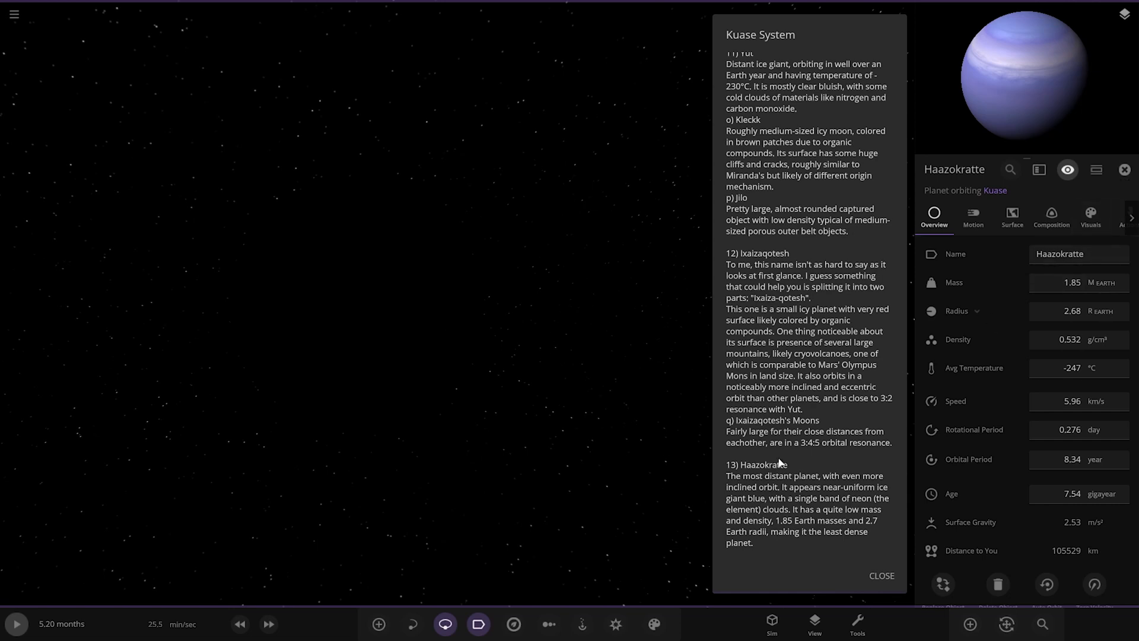
Step: Zoom out until Haazokratte's wide outer orbit encircles the whole Kuase system
click(1124, 169)
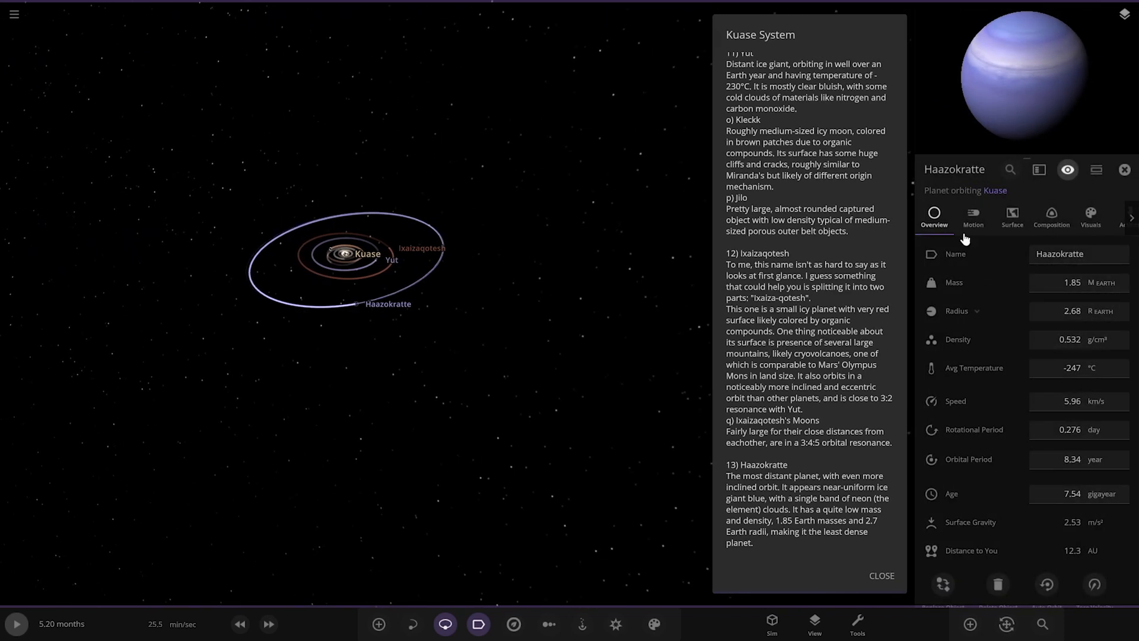
Step: Review Haazokratte's Motion orbital elements, then chart all planets by size beside Kuase
click(973, 215)
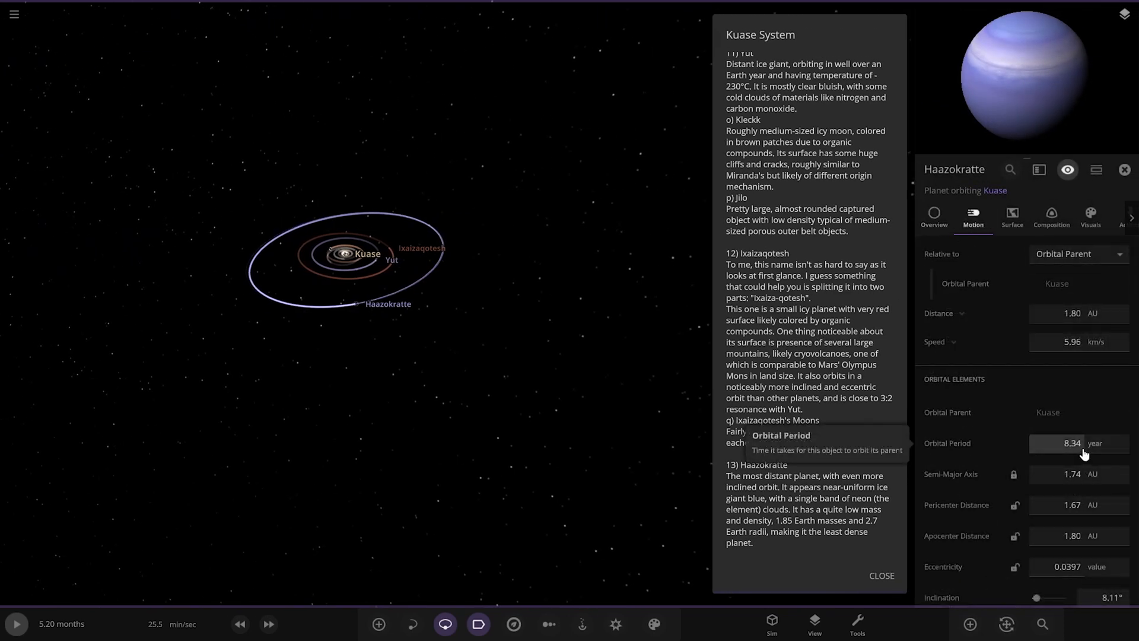
scroll(down, 3)
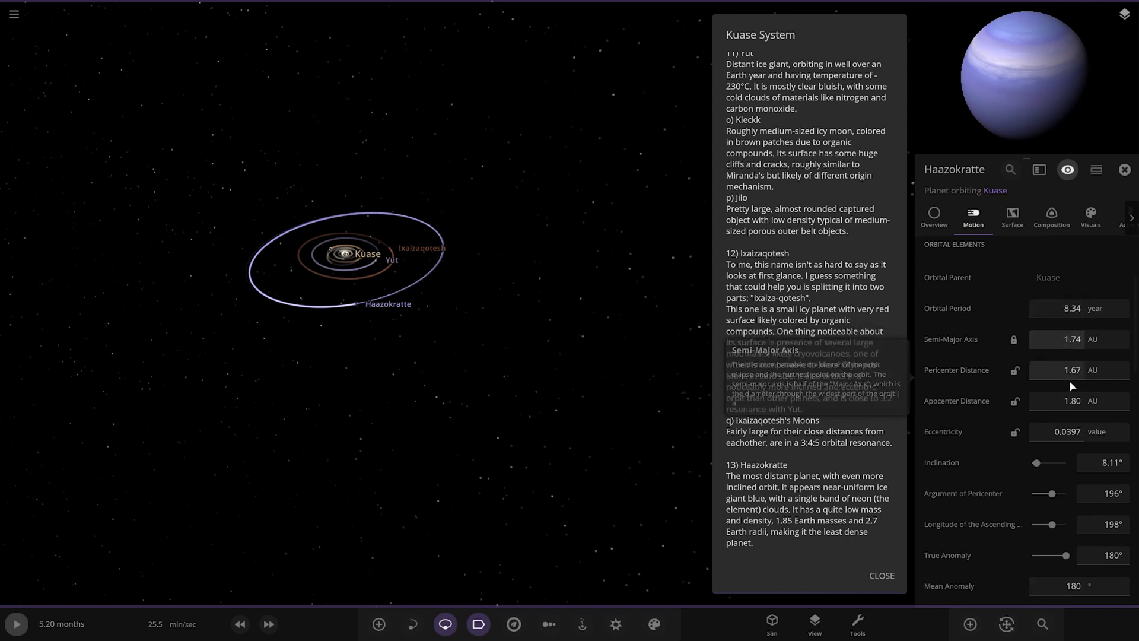
click(934, 216)
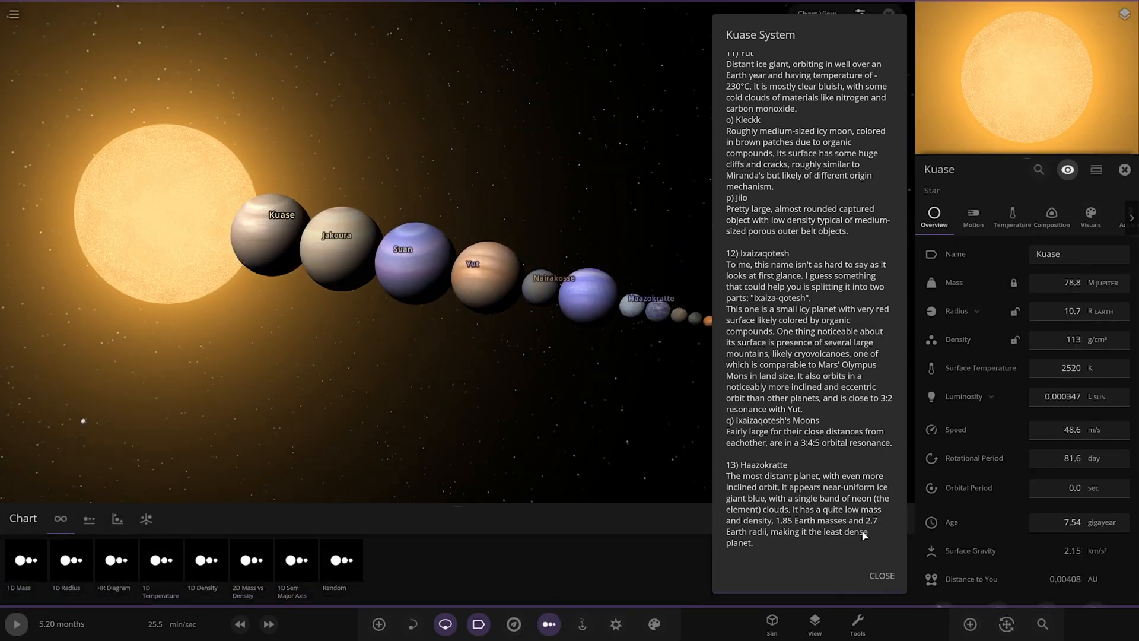
Step: Close the Kuase System notes and star details, viewing the lineup from Kiescher's end
click(882, 575)
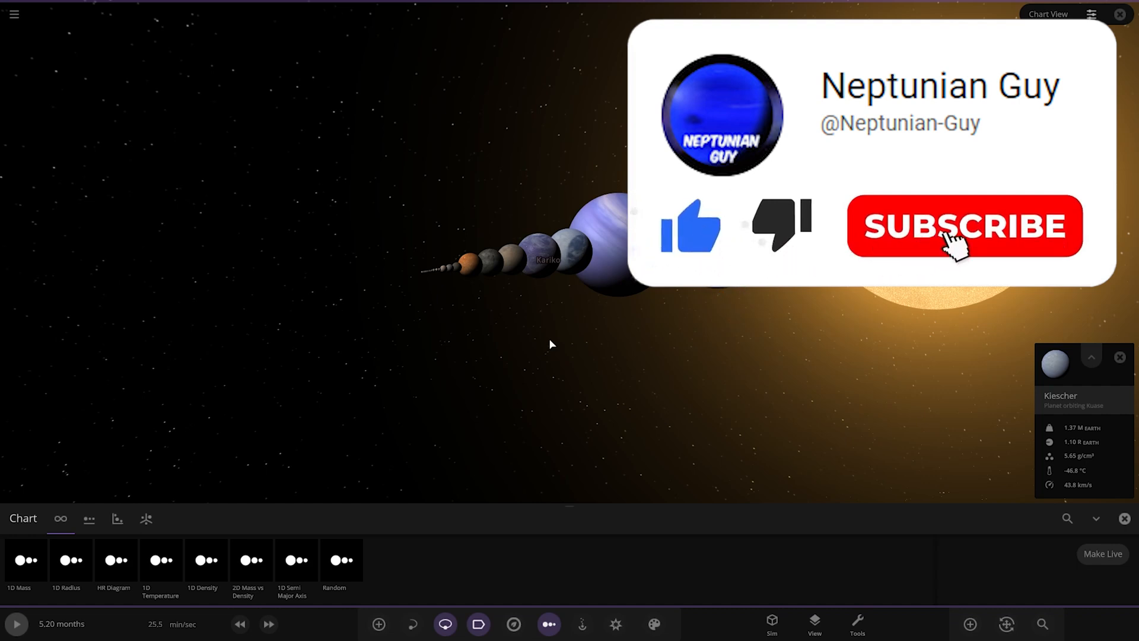
click(963, 225)
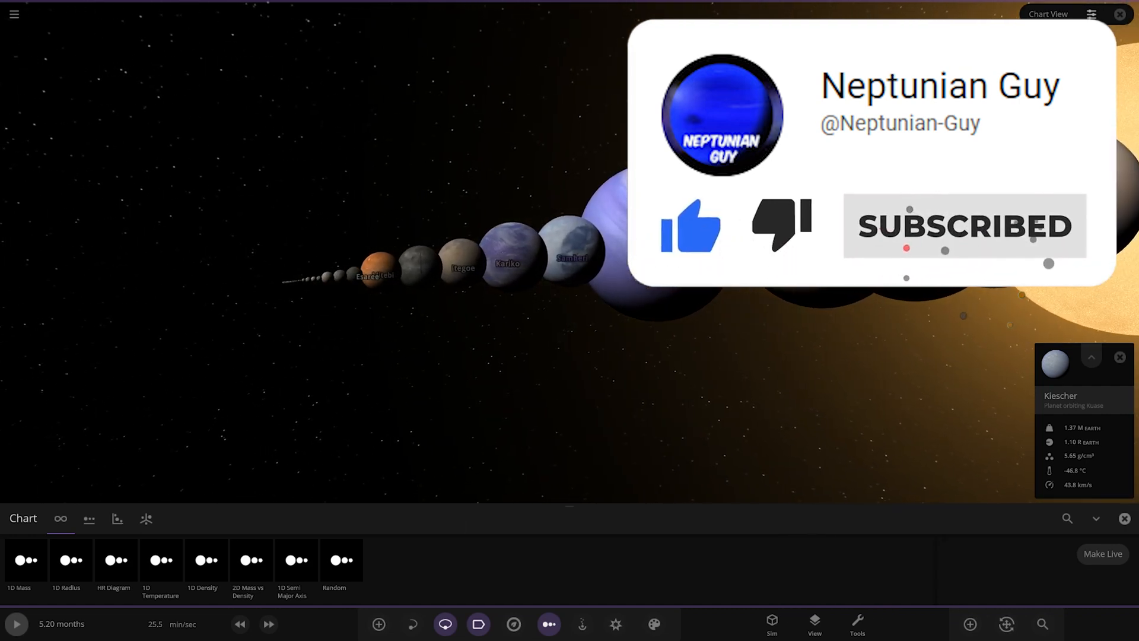